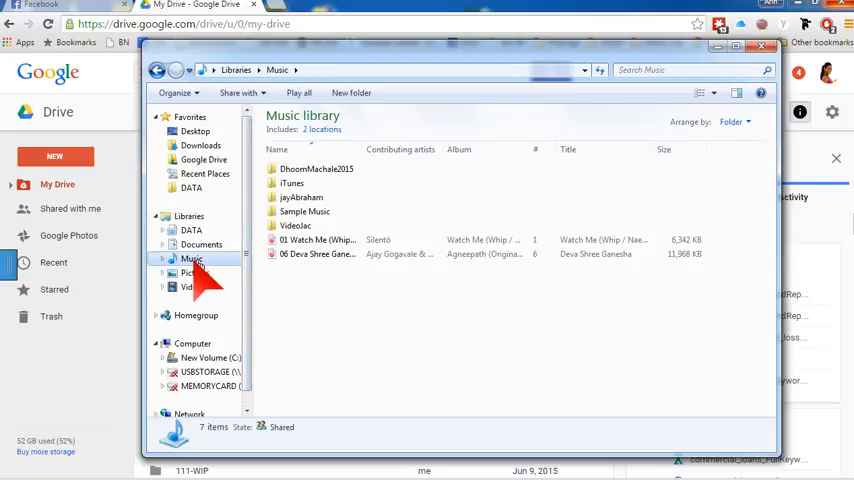
Step: Check the Watch Me and Deva Shree Ganesha m4a files in the Music library, then minimize Explorer
left_click(318, 240)
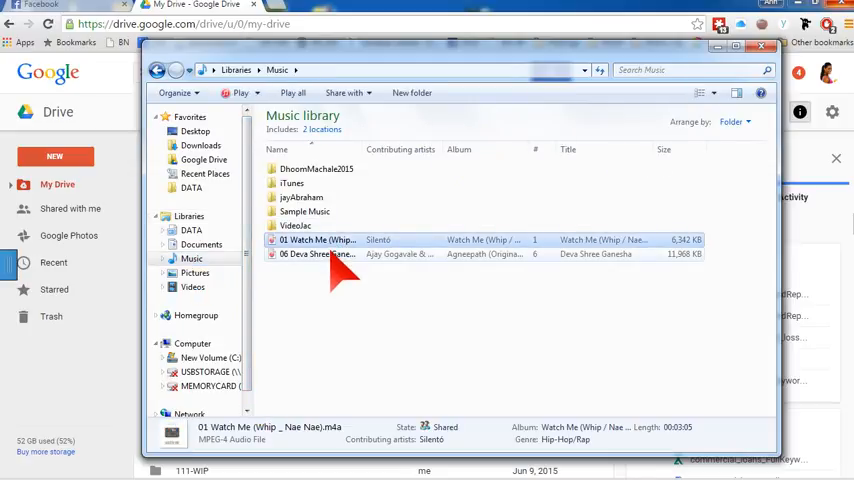
left_click(316, 254)
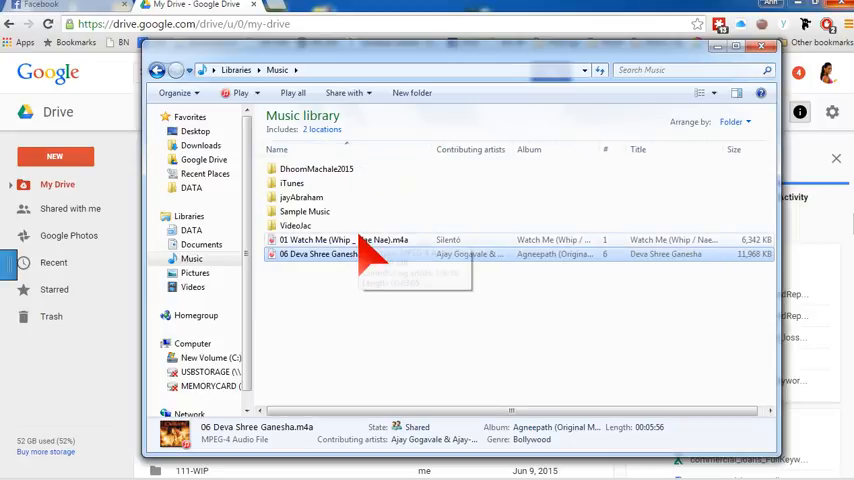
left_click(350, 240)
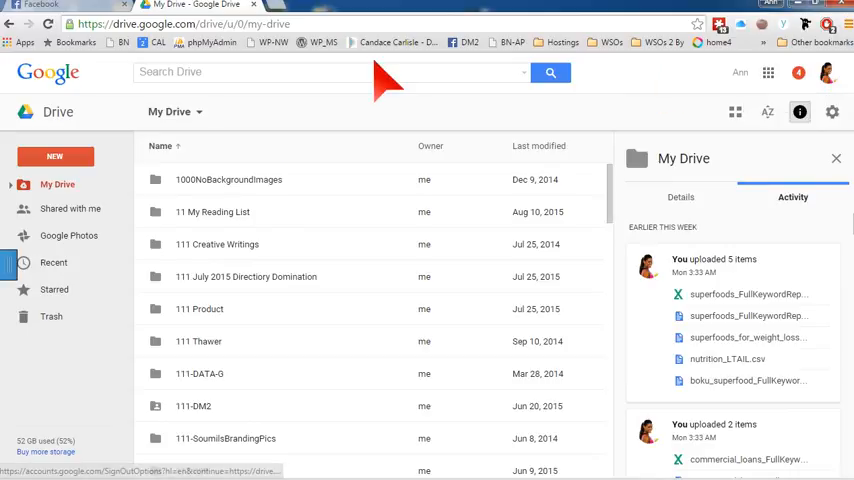
mouse_move(56, 160)
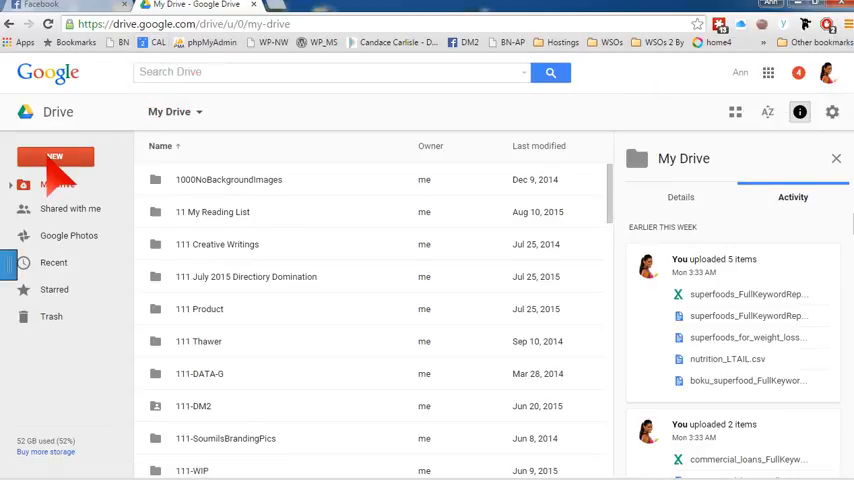
Step: Create a folder named '111 TEST' in My Drive via the NEW menu and select it
left_click(56, 156)
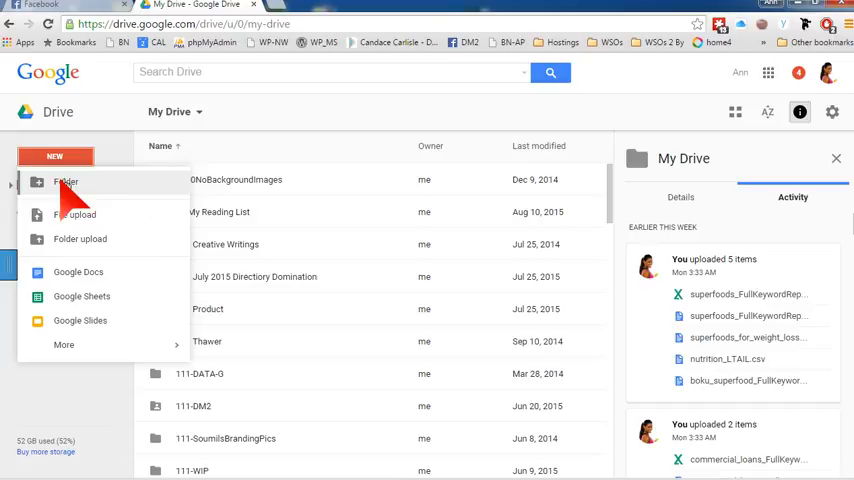
left_click(64, 182)
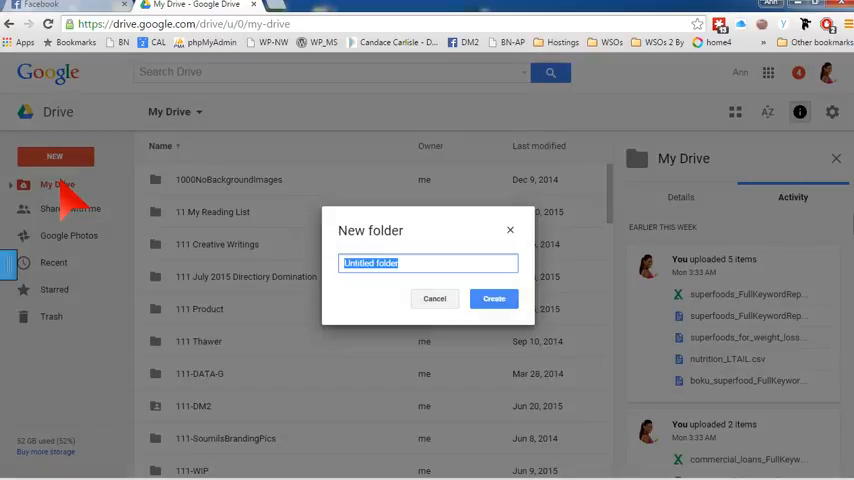
type("111")
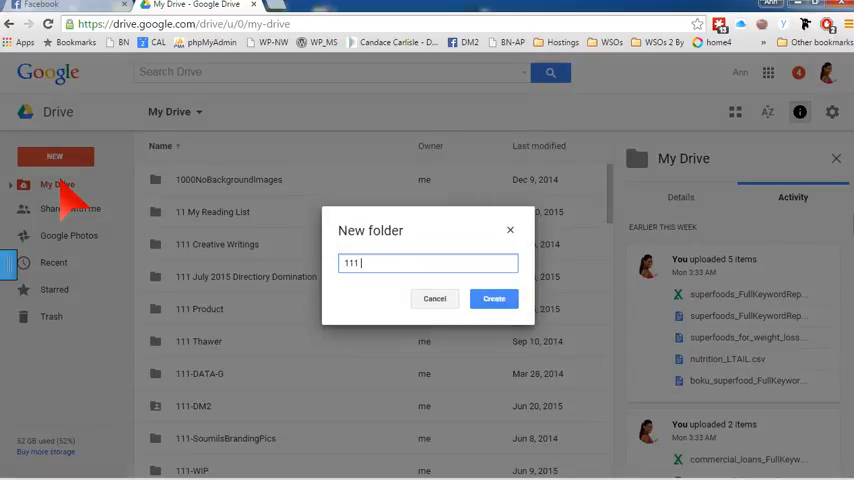
type("TEST")
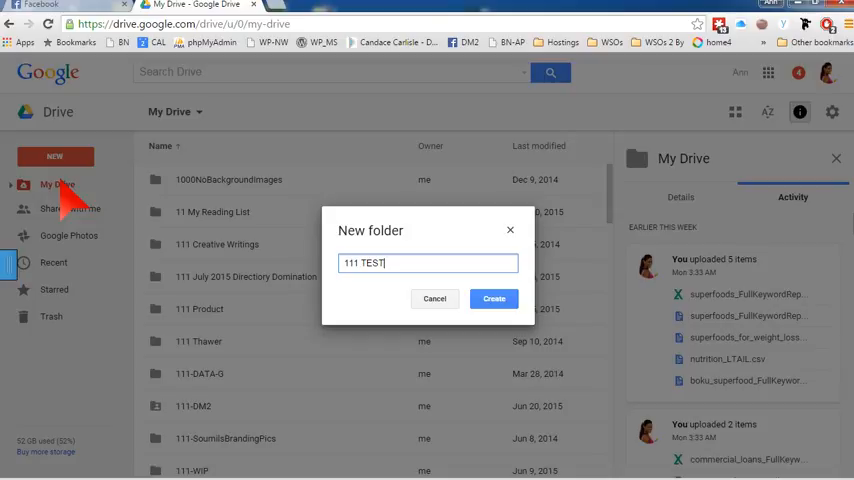
mouse_move(148, 184)
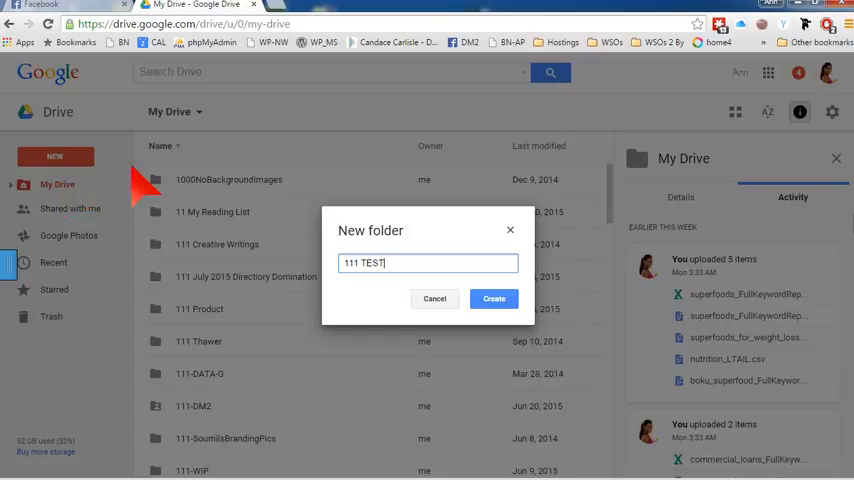
left_click(492, 298)
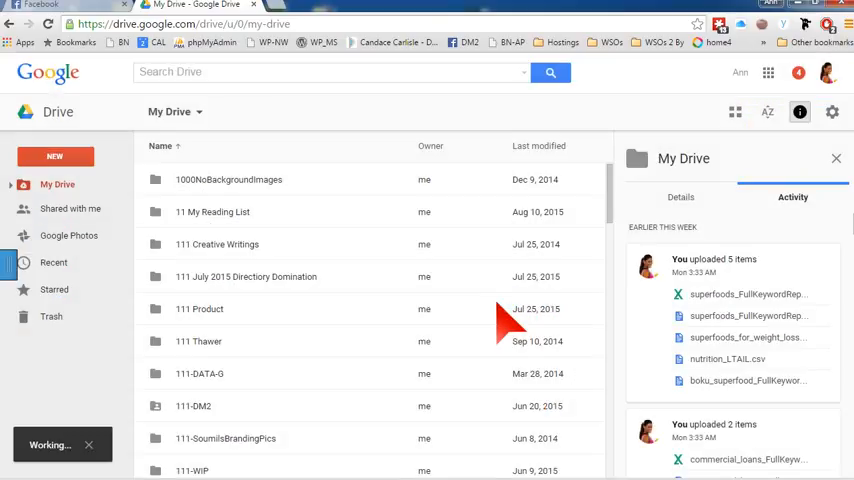
left_click(196, 320)
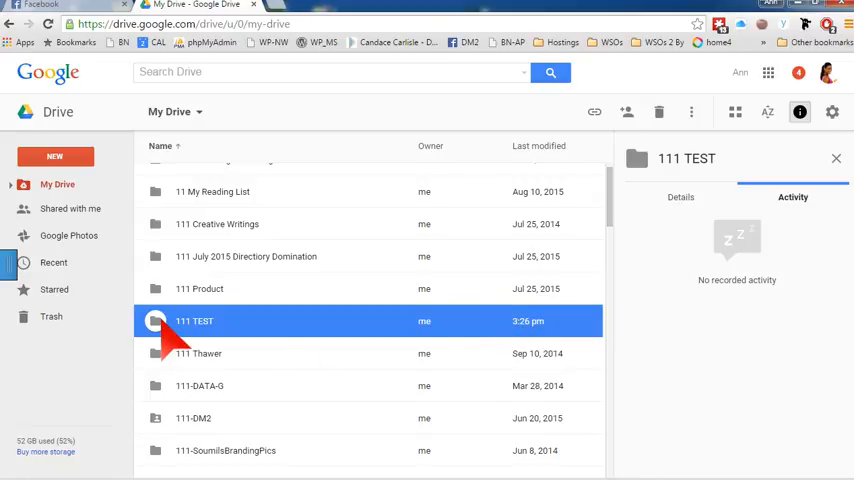
Step: Drag the Watch Me and Deva Shree Ganesha m4a files into the opened 111 TEST folder
double_click(196, 320)
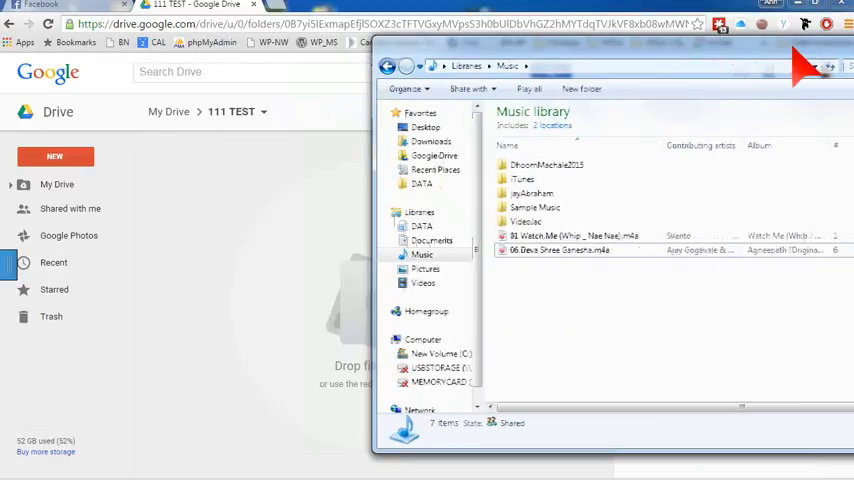
mouse_move(270, 278)
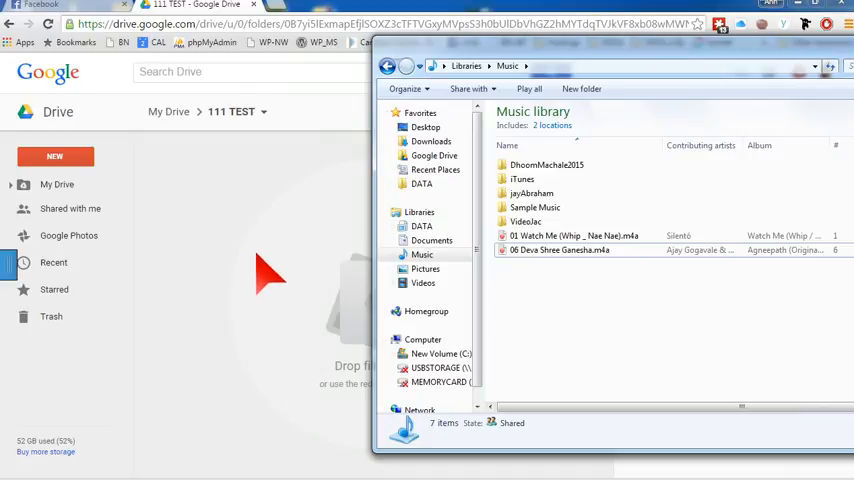
left_click(576, 236)
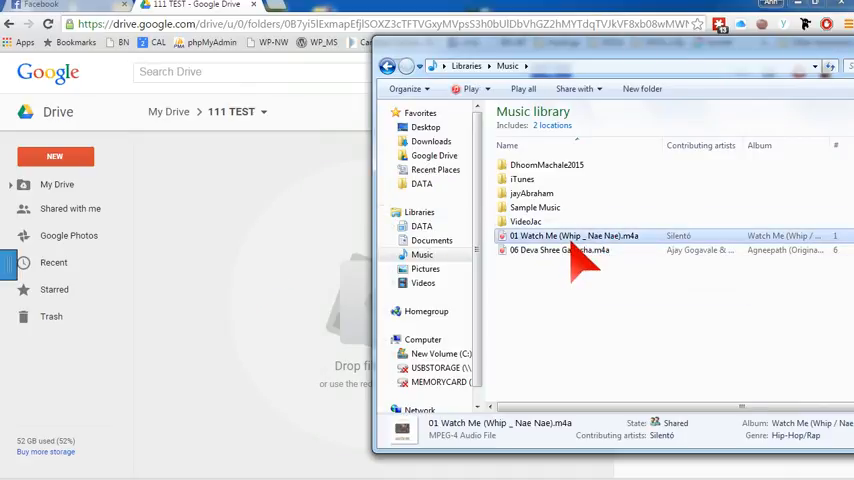
left_click(560, 250)
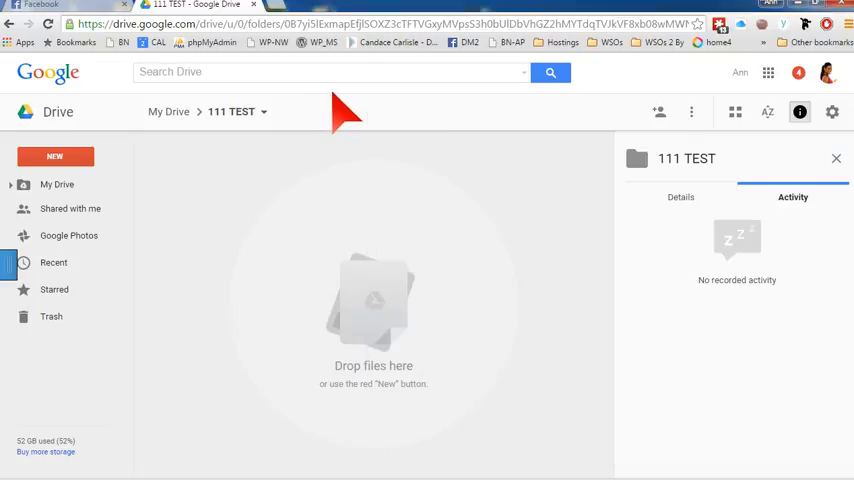
mouse_move(388, 270)
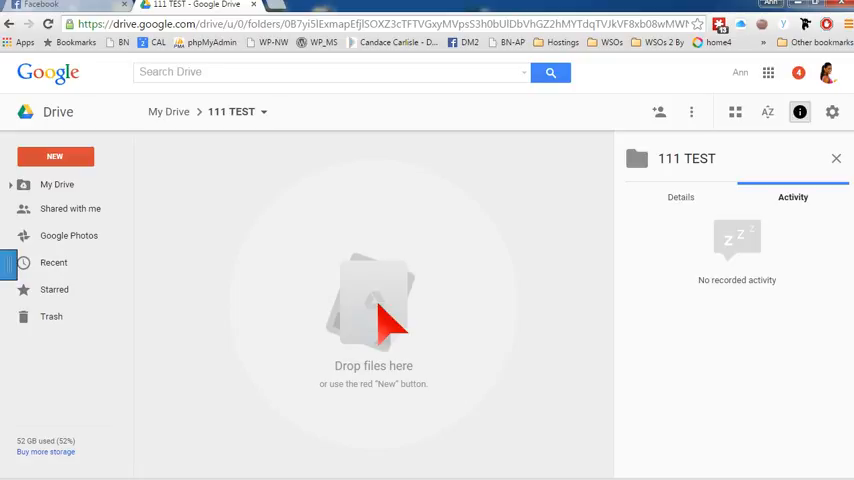
mouse_move(222, 468)
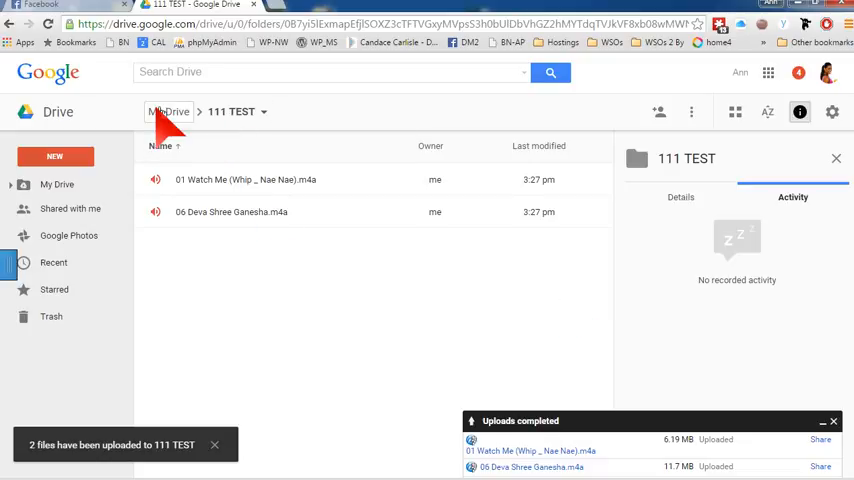
Step: Back in My Drive, bring up the Share with others dialog for the 111 TEST folder
left_click(168, 112)
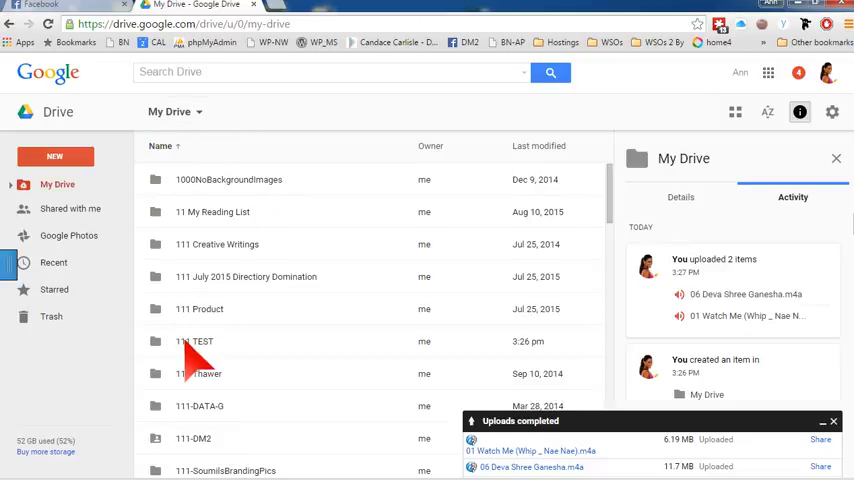
left_click(196, 340)
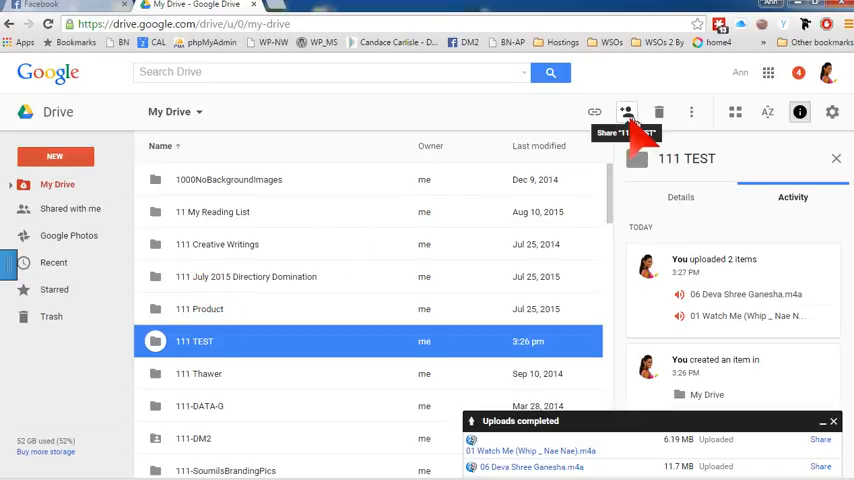
left_click(626, 112)
type("s")
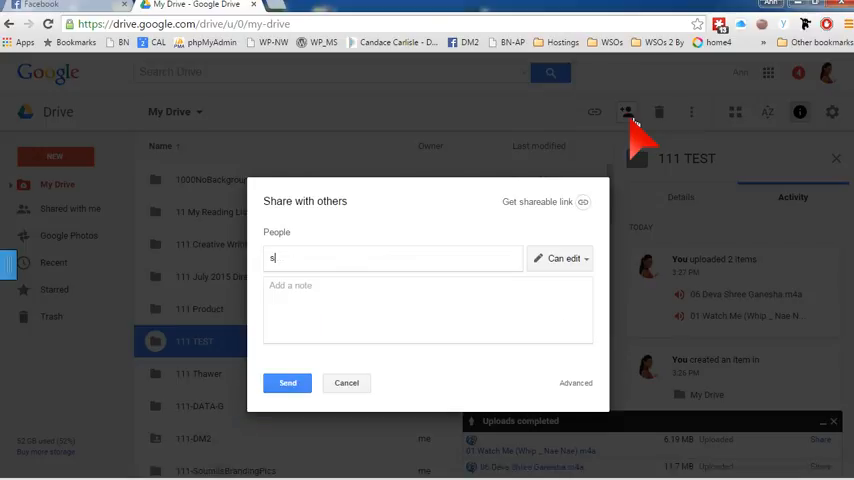
Step: Add three suggested recipients (weta, flora and one more) with the note 'playlist songs' and send
type("weta")
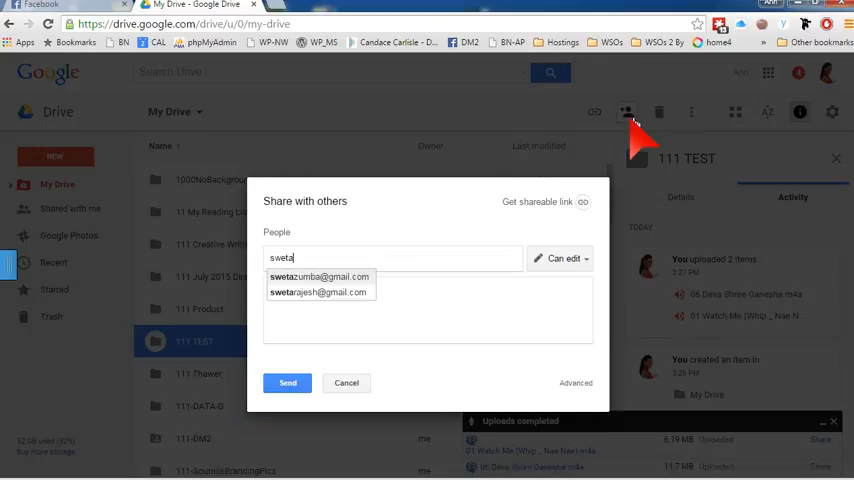
left_click(318, 292)
type("share the")
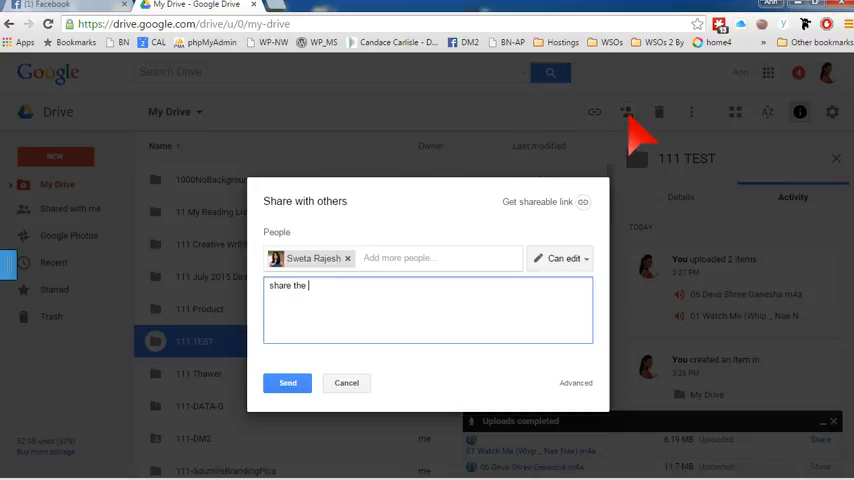
type("playlist songs here")
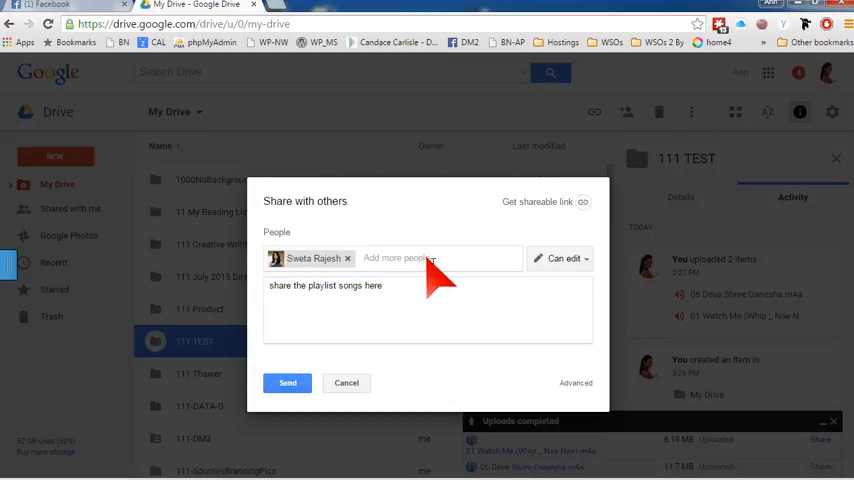
type("flora")
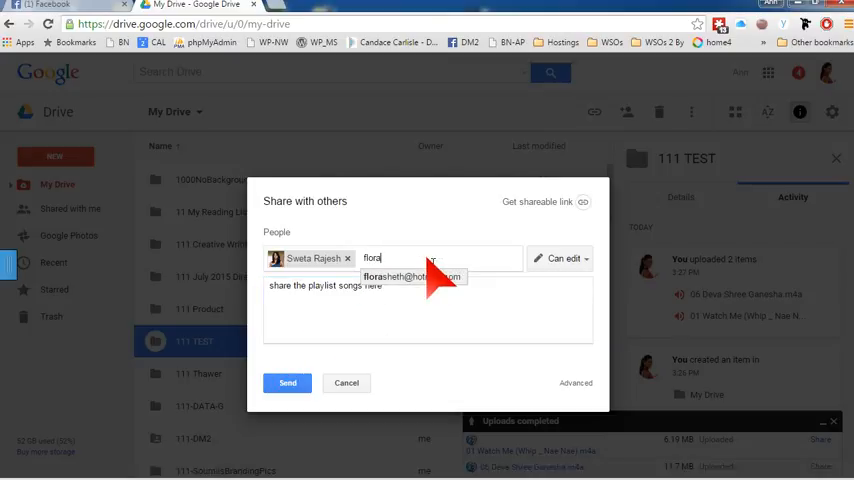
left_click(410, 276)
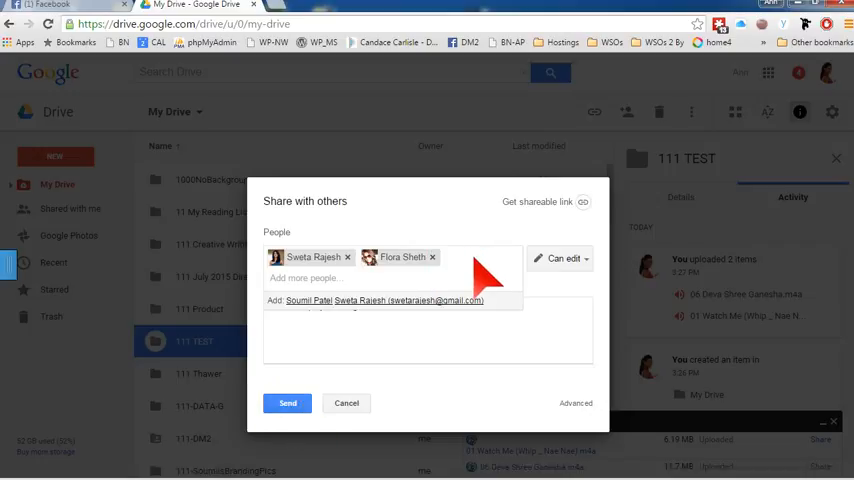
left_click(308, 300)
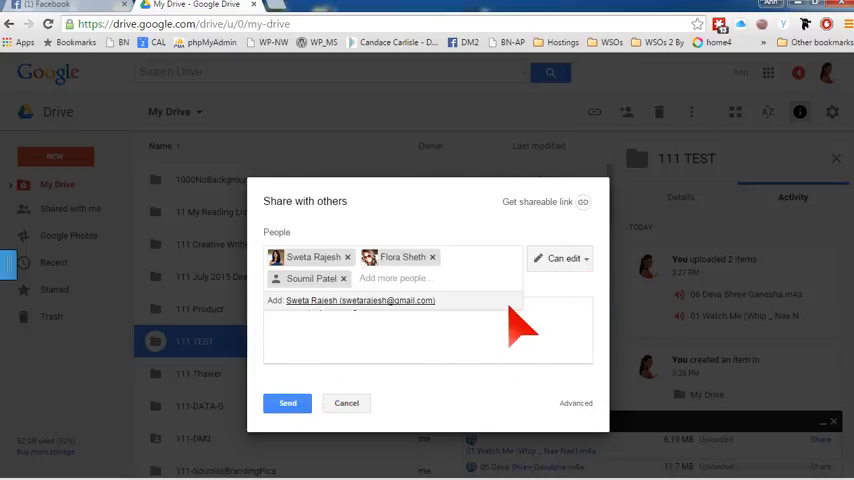
left_click(560, 258)
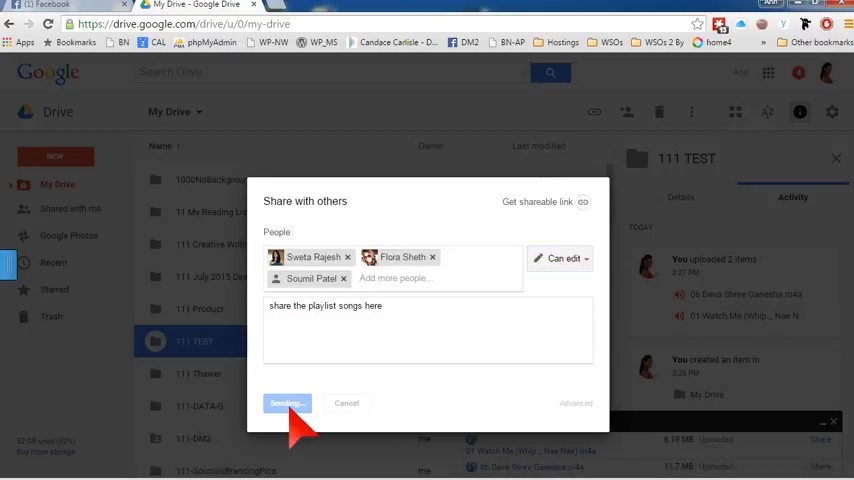
left_click(284, 404)
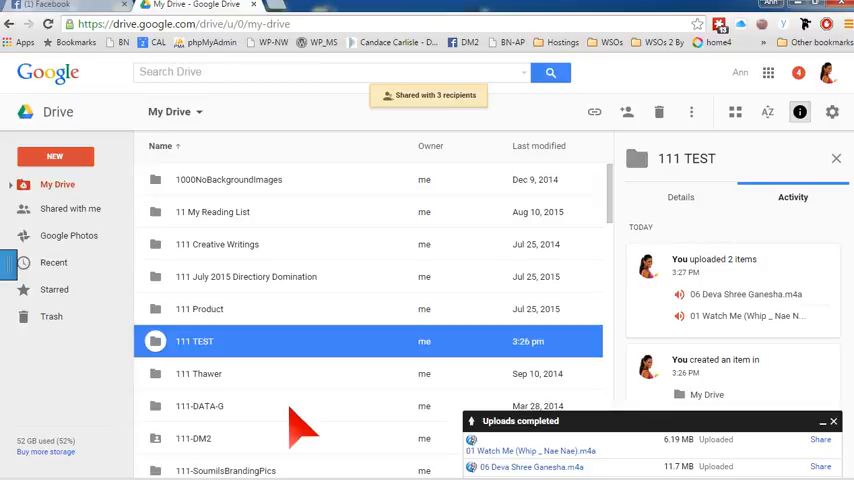